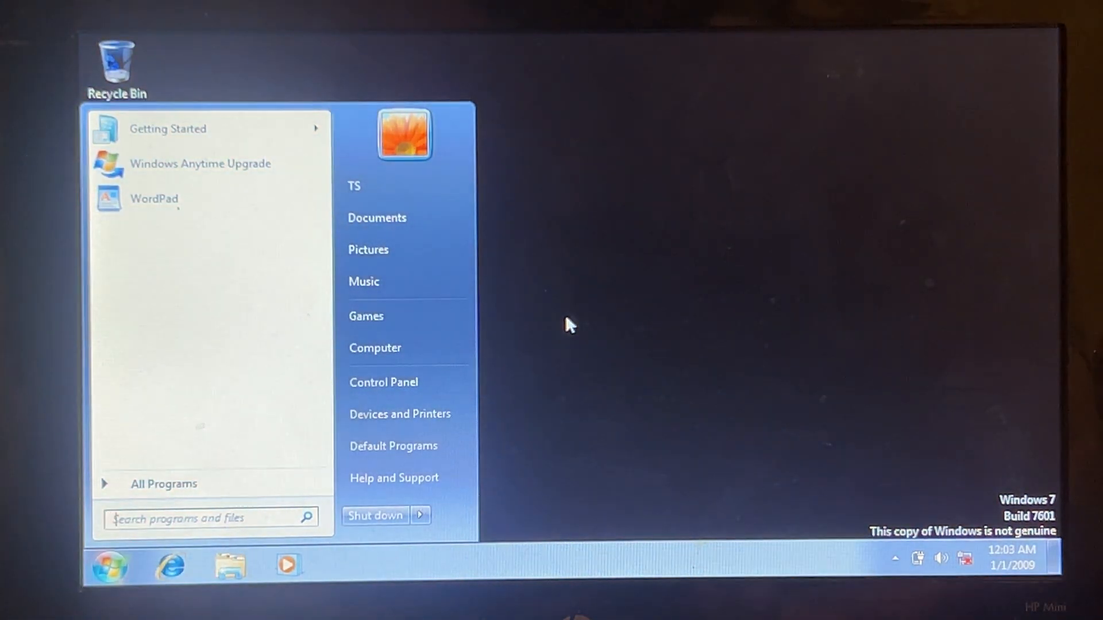
# Search 'ac' from the Start menu and launch Activate Windows.
pyautogui.write('ac')
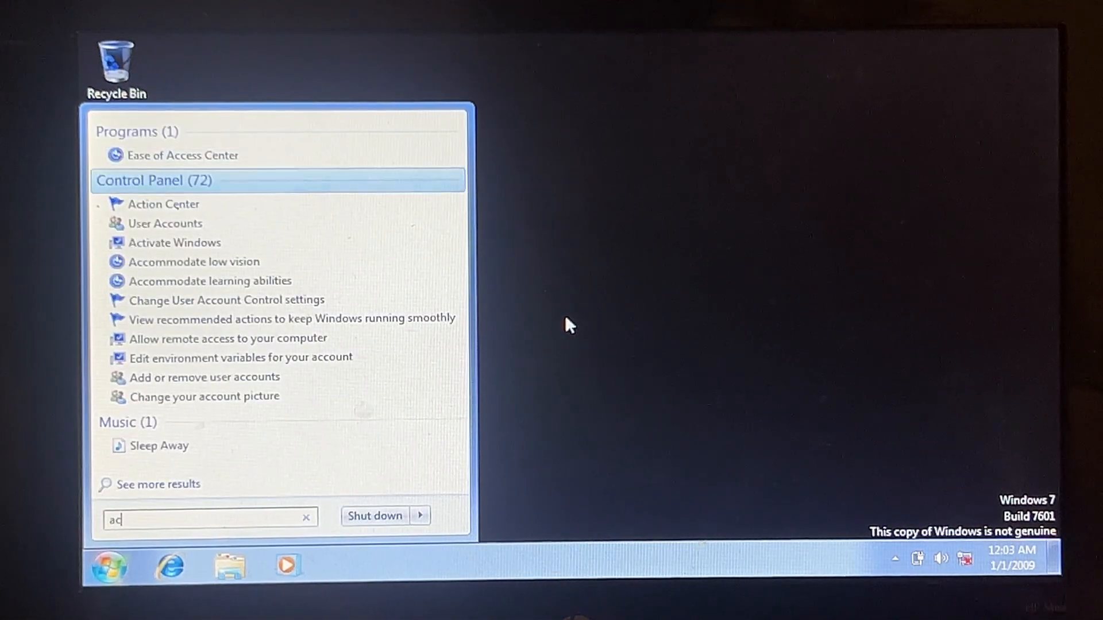
pyautogui.click(568, 324)
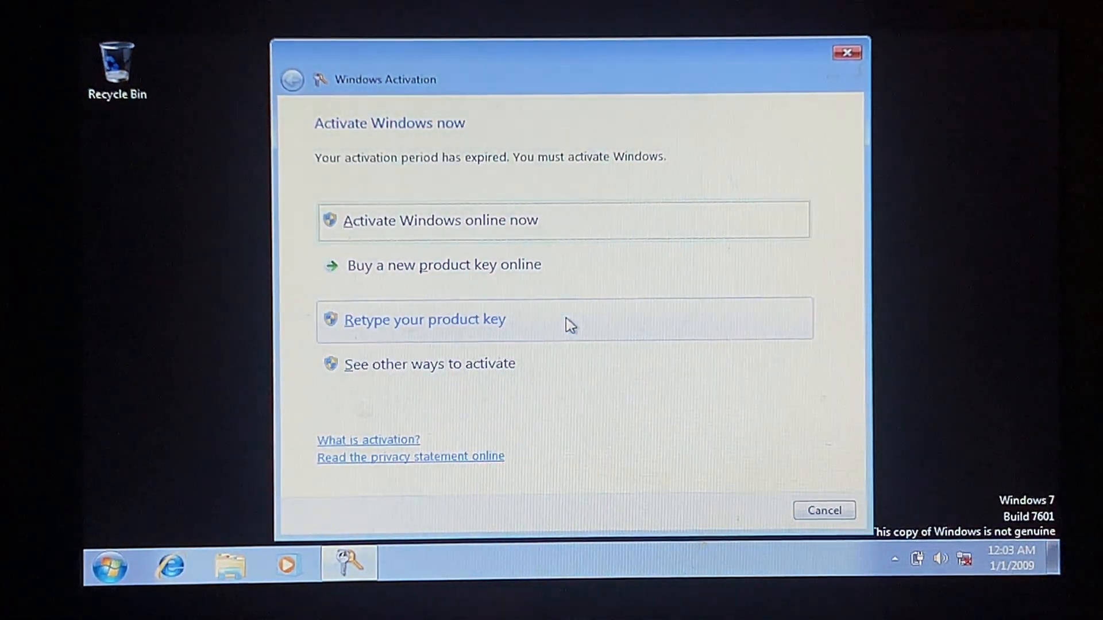
# Retype the product key and attempt online activation, which fails with error 0x80072F8F.
pyautogui.click(425, 320)
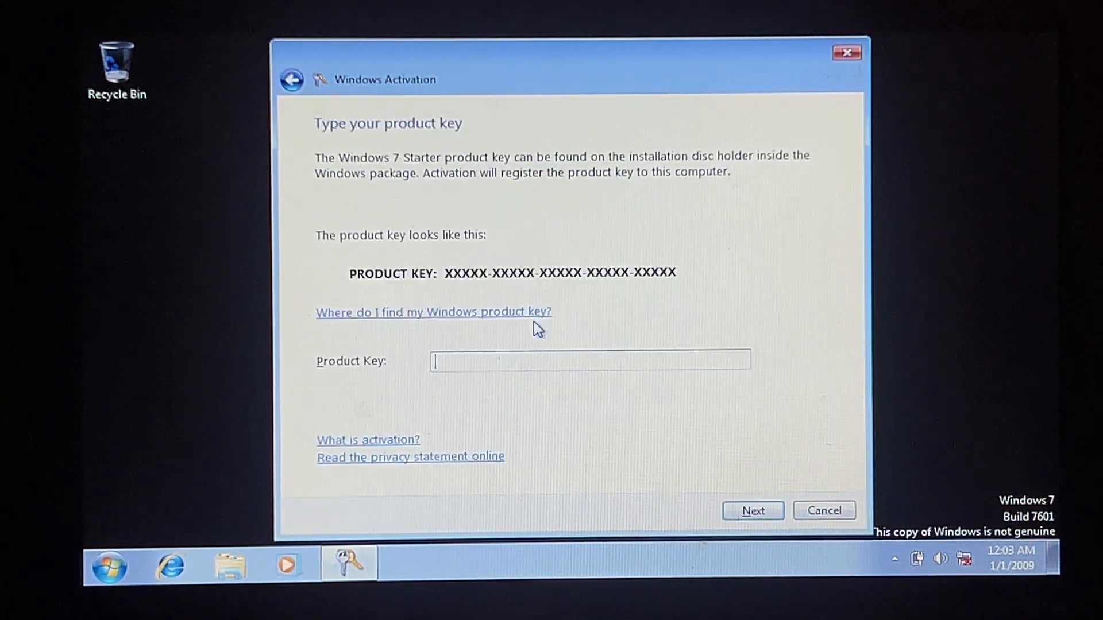
pyautogui.click(752, 511)
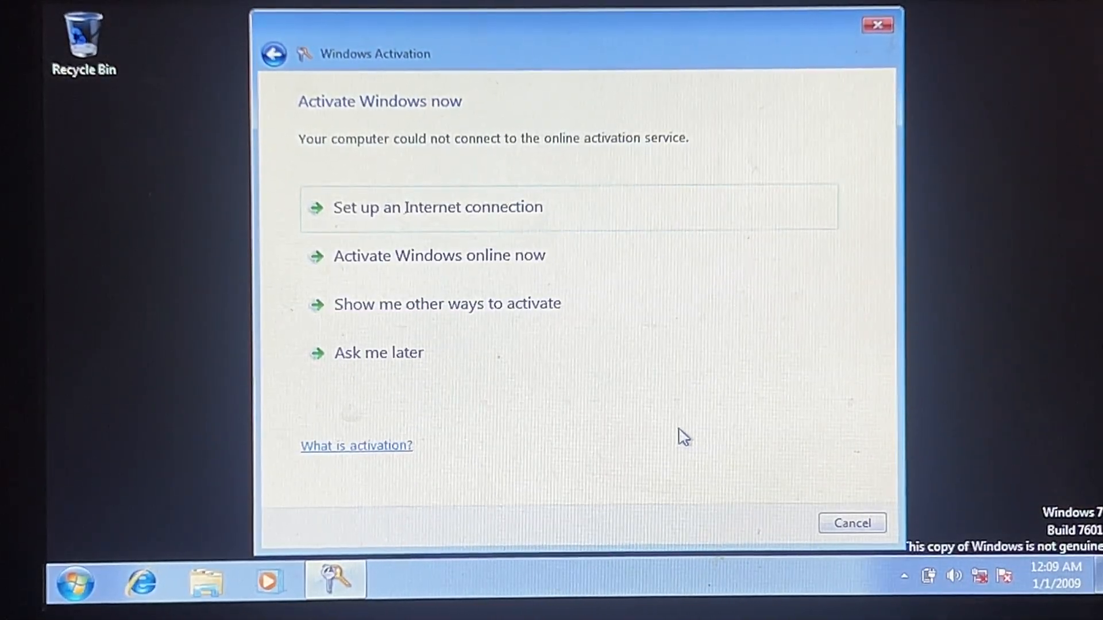
pyautogui.moveTo(923, 589)
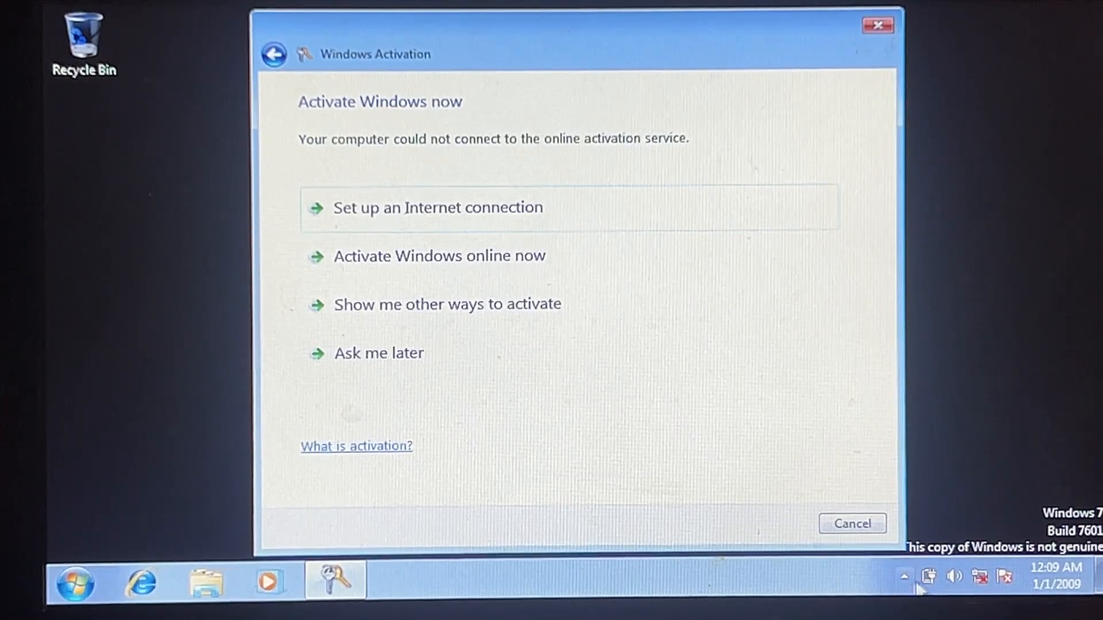
pyautogui.click(439, 255)
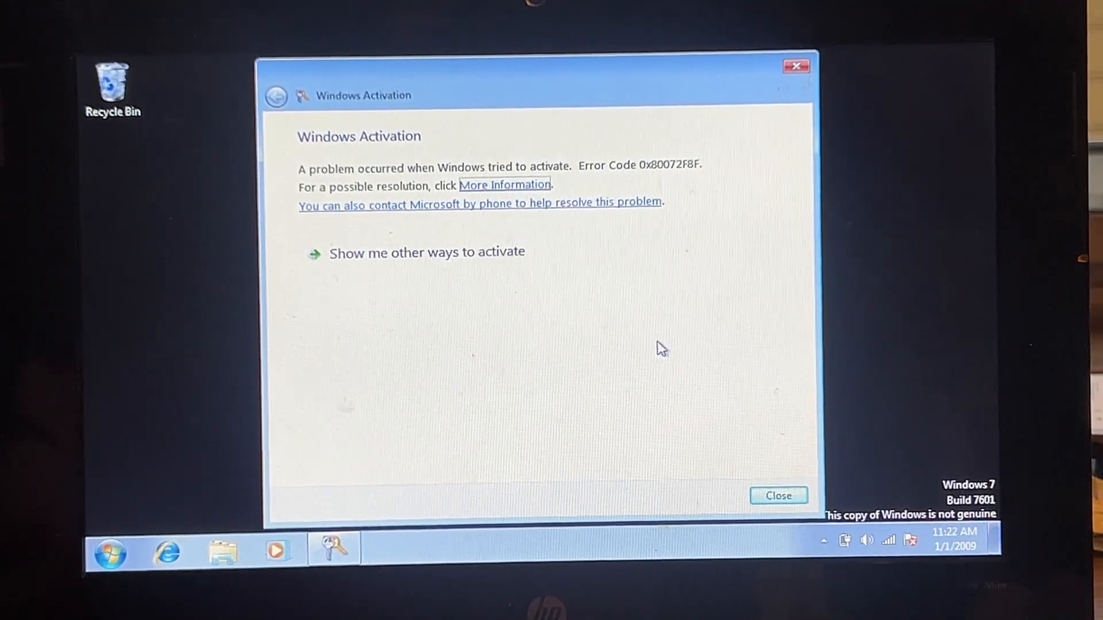
pyautogui.moveTo(473, 238)
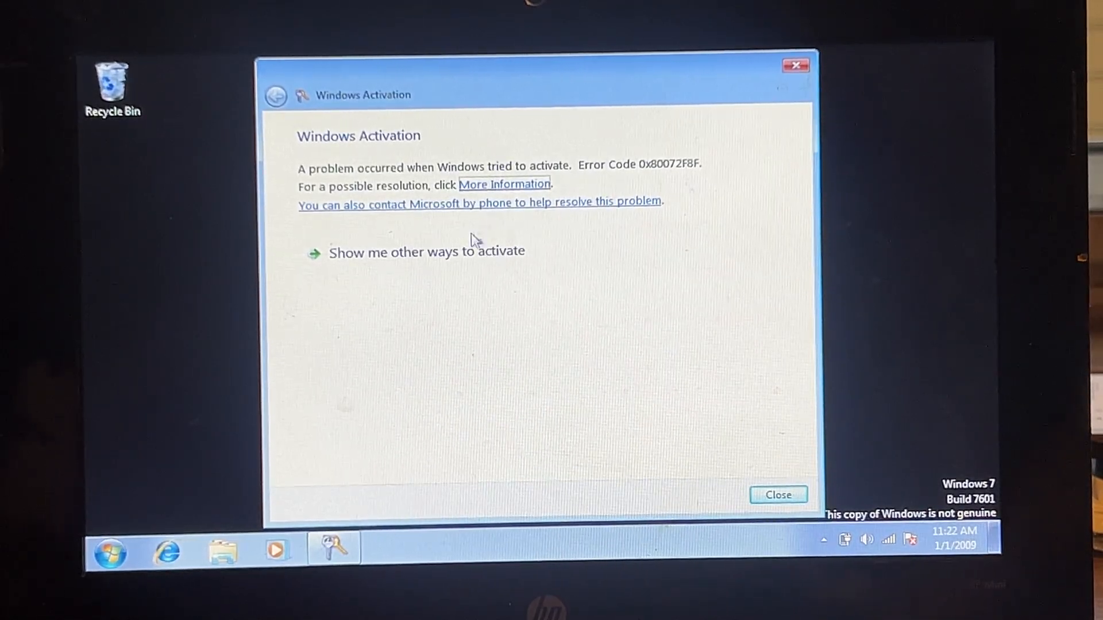
# Choose 'Show me other ways to activate' to get past the activation error.
pyautogui.click(426, 251)
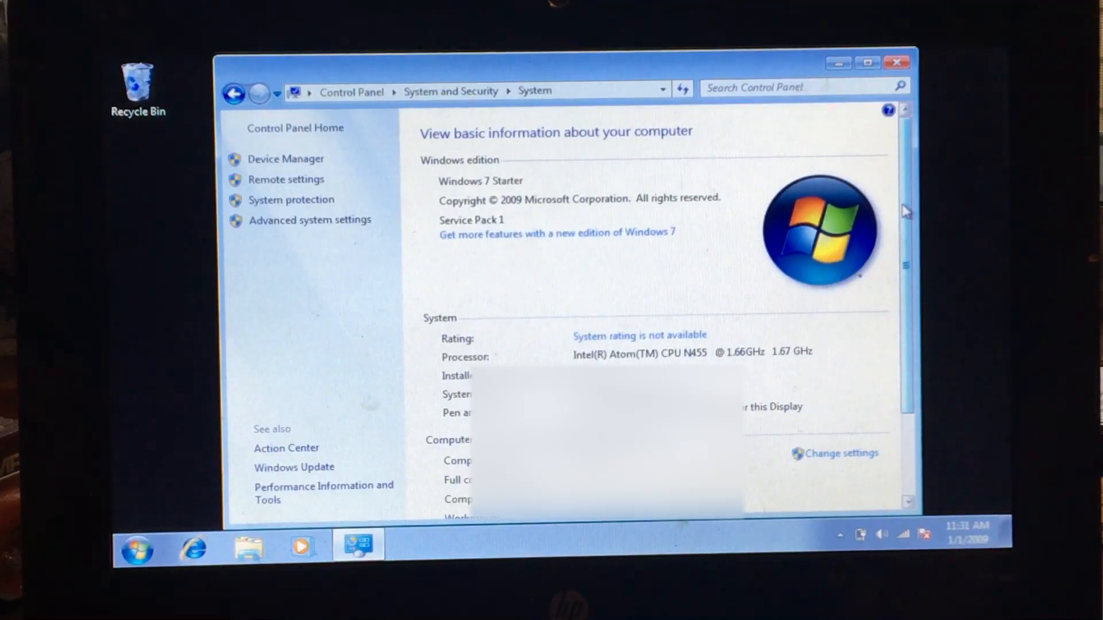
# Scroll to the genuine Microsoft software badge, then close the System window.
pyautogui.scroll(-3)
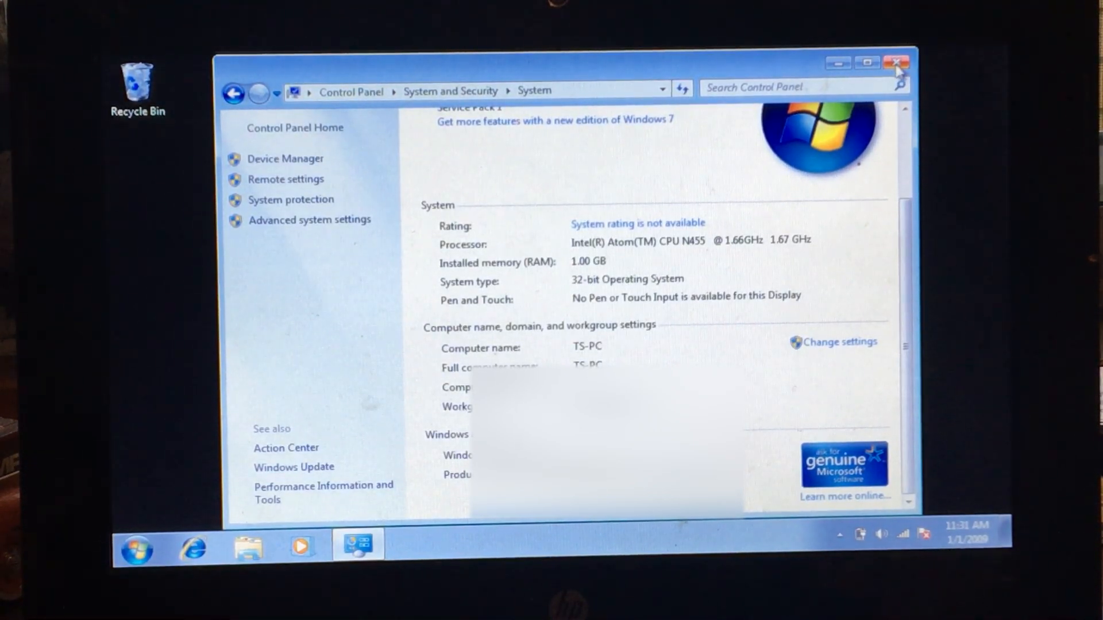
pyautogui.click(896, 63)
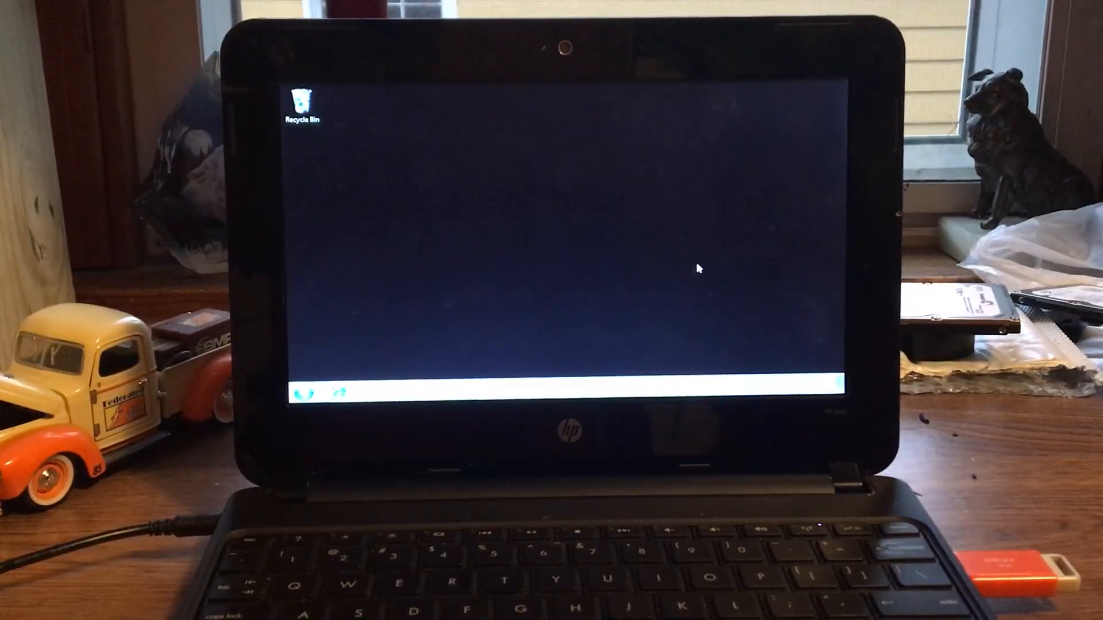